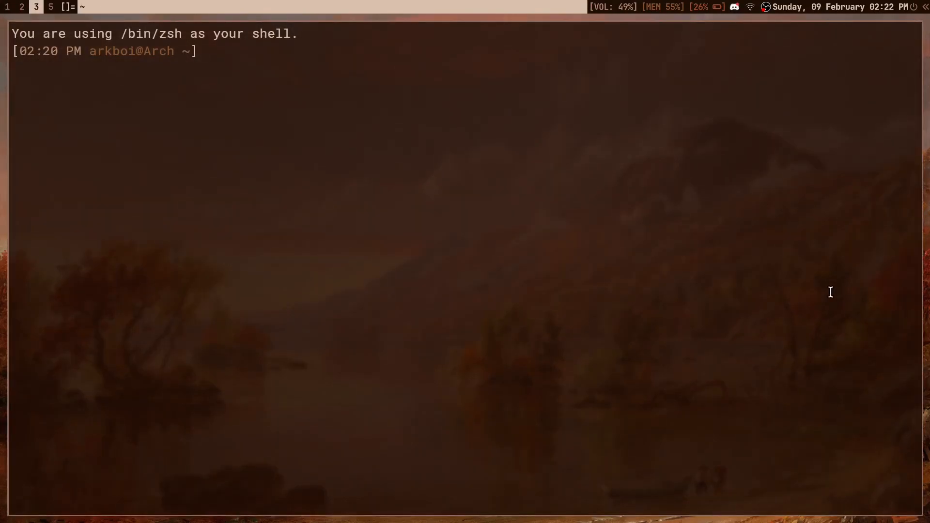
Step: Run 'bash .config/rofi/scripts/powermenu.sh' to bring up the rofi power menu
{"action": "type", "text": "reboot"}
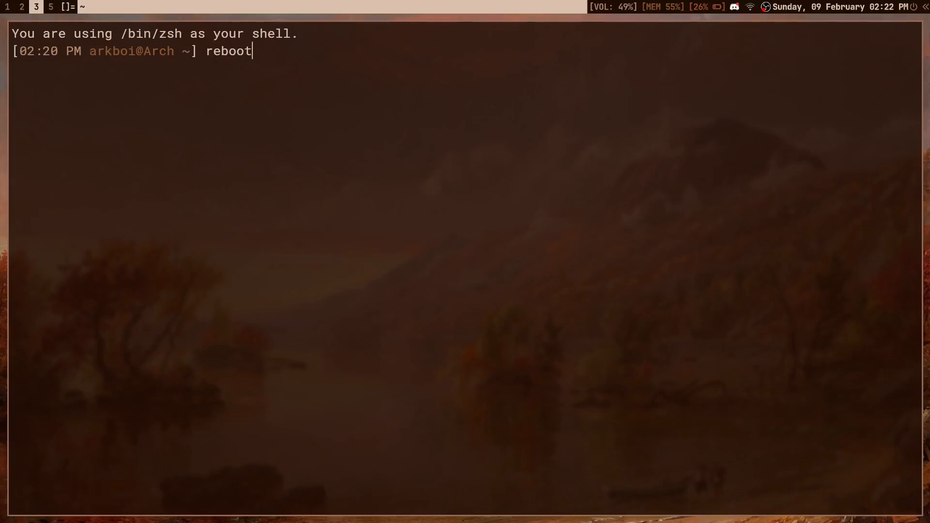
{"action": "type", "text": "sht"}
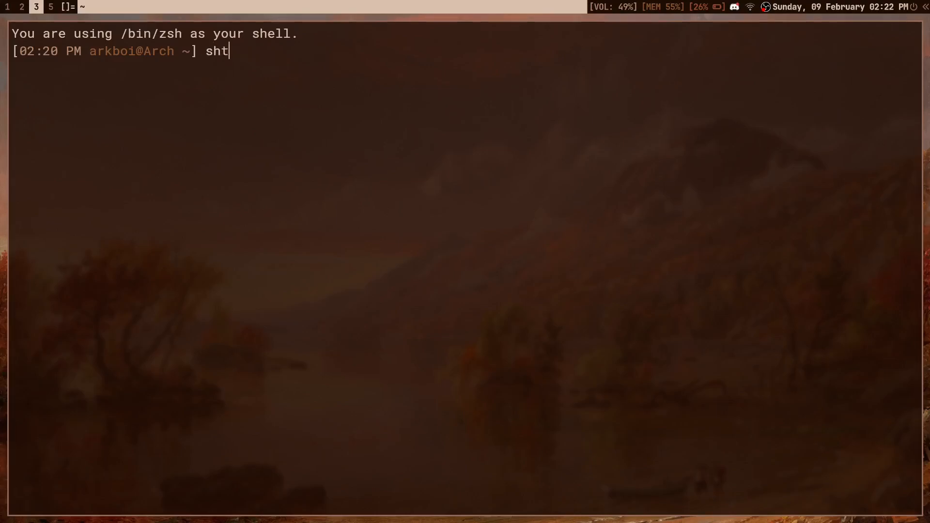
{"action": "type", "text": "utdow"}
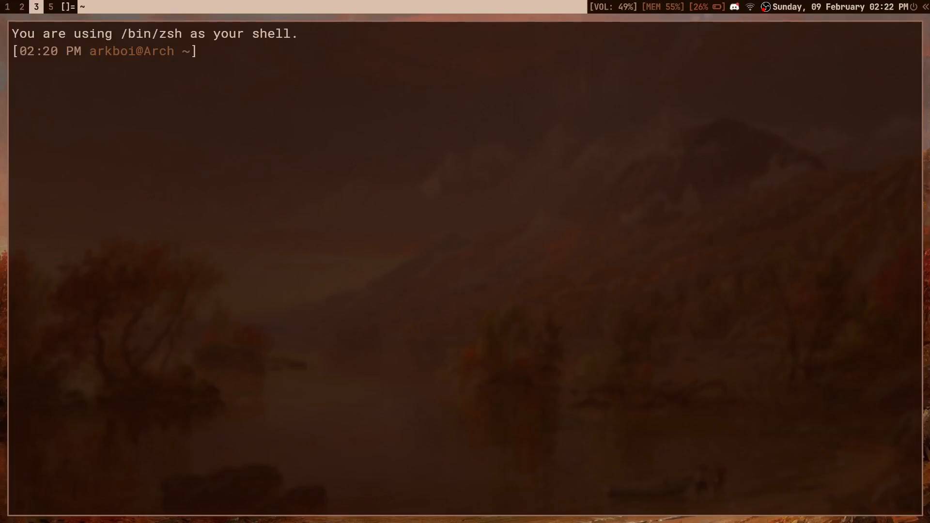
{"action": "type", "text": "bash"}
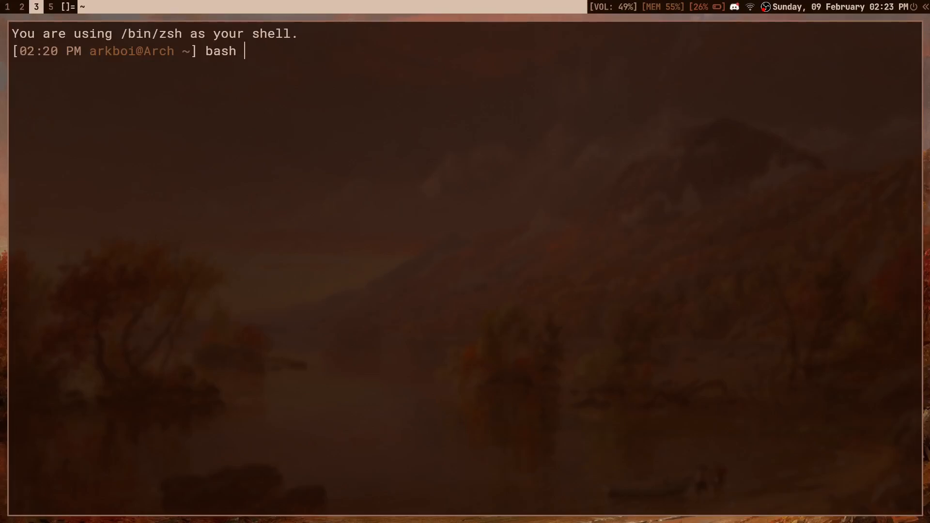
{"action": "type", "text": ".config/rofi"}
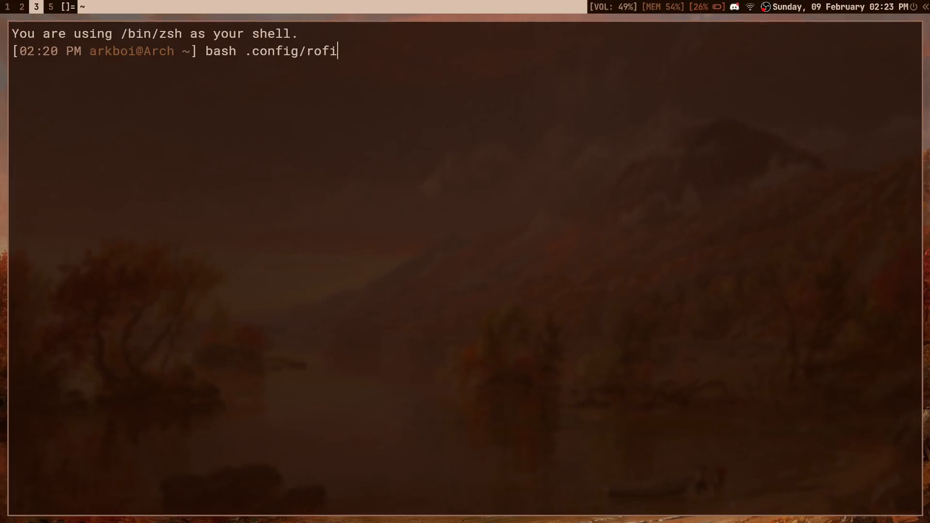
{"action": "type", "text": "/scripts/powermenu.sh"}
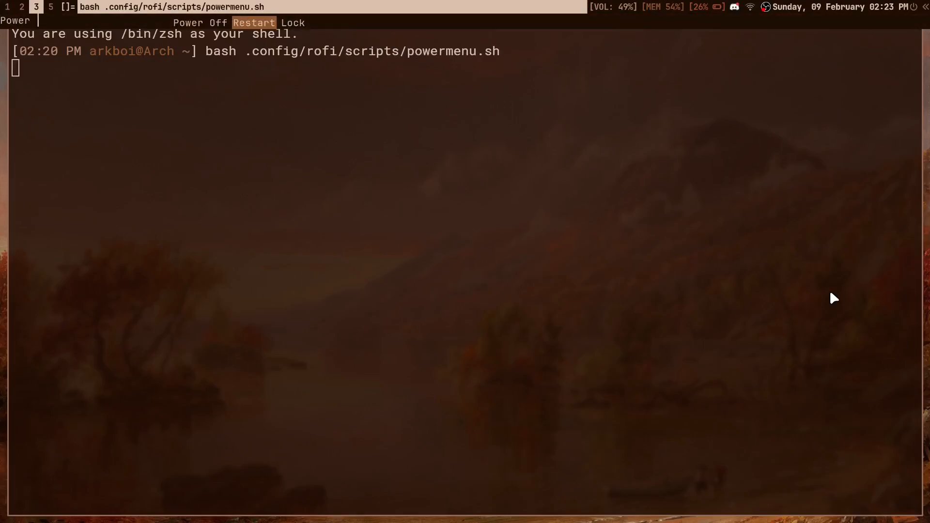
{"action": "key", "text": "Left"}
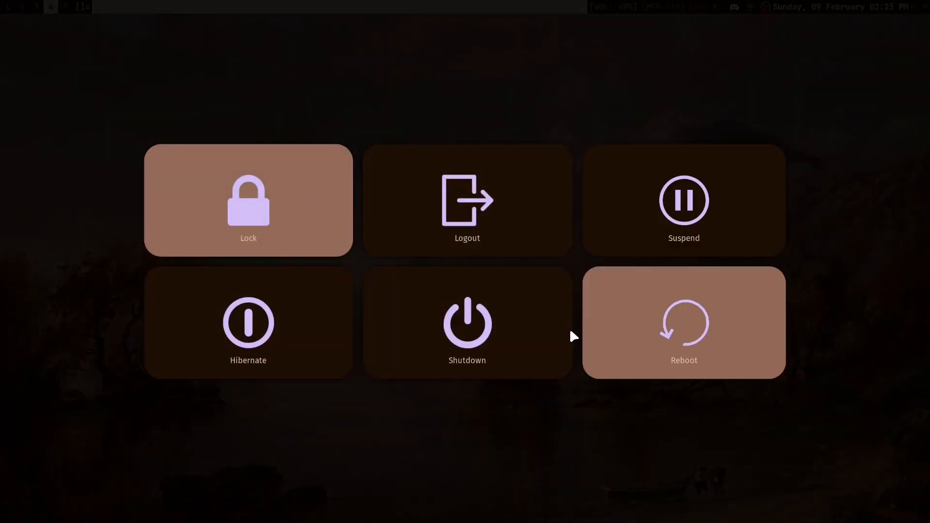
{"action": "mouse_move", "coordinate": [389, 42]}
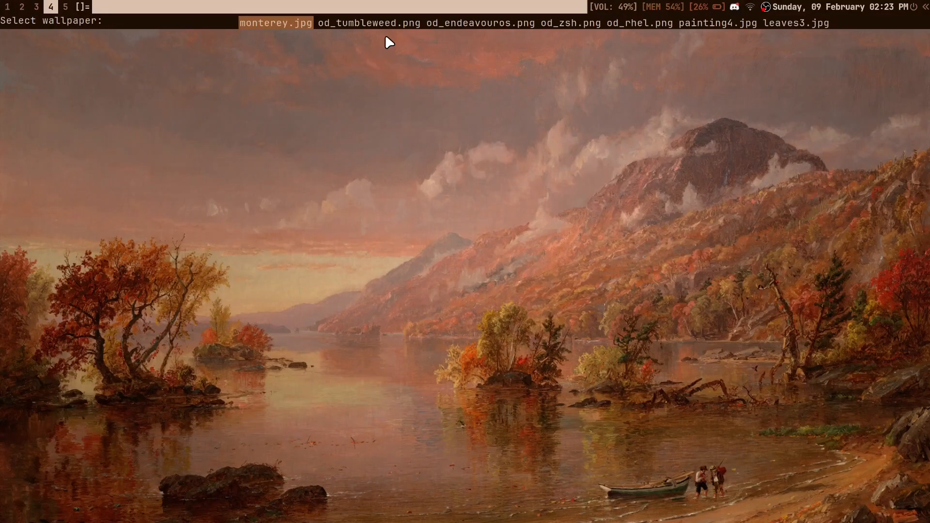
Step: Apply the 'polarlight' aurora wallpaper, switching the theme colours to teal
{"action": "type", "text": "polarlight"}
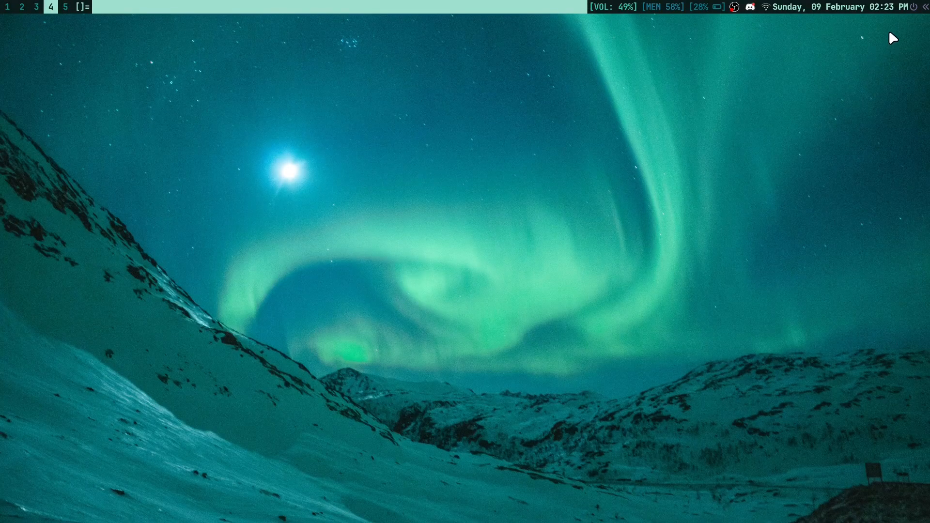
{"action": "left_click", "coordinate": [919, 6]}
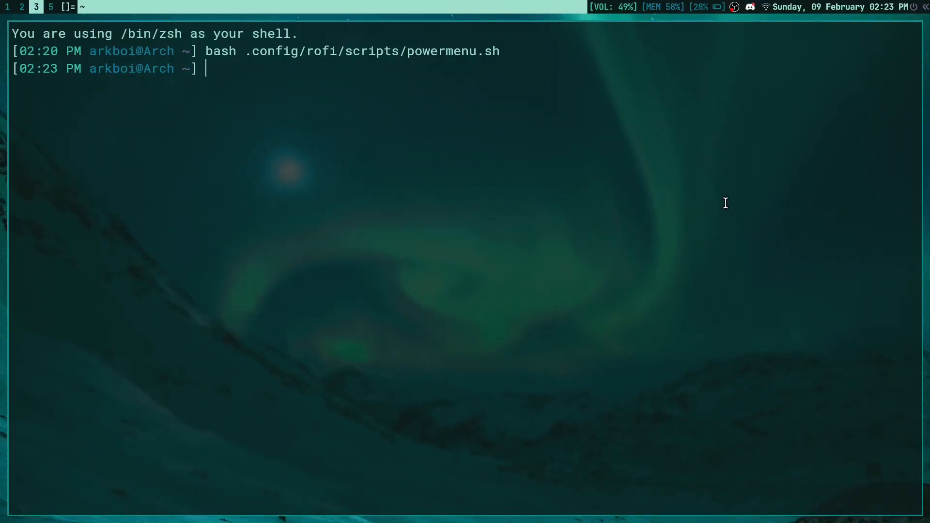
Step: Search the AUR with 'paru wlogout', confirming wlogout 1.2.2-0 is installed
{"action": "type", "text": "paru wlogout"}
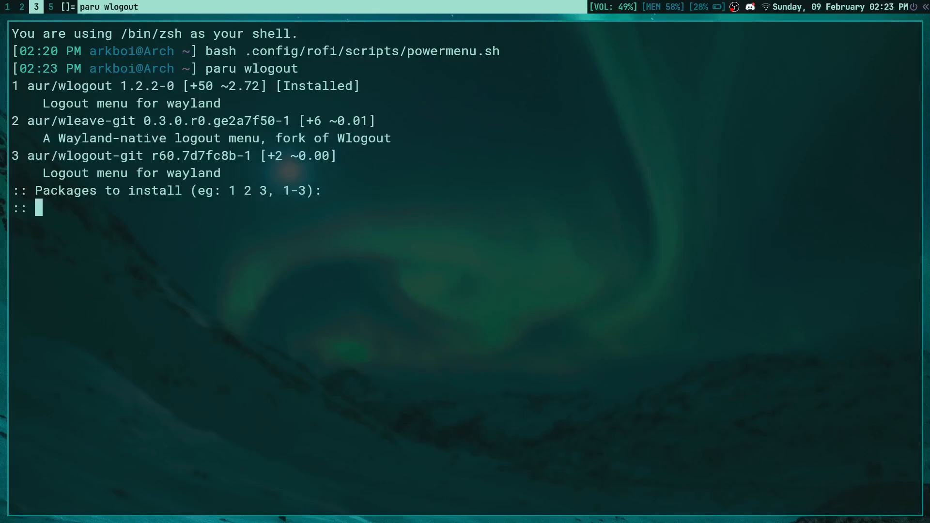
{"action": "key", "text": "ctrl+c"}
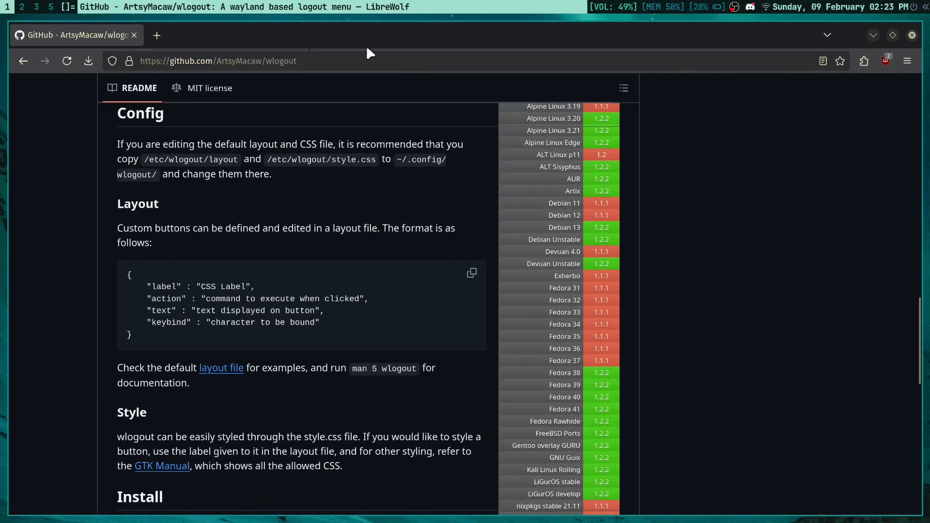
Step: Scroll the wlogout README from Config down to the build commands and MIT license
{"action": "scroll", "scroll_direction": "down", "scroll_amount": 3}
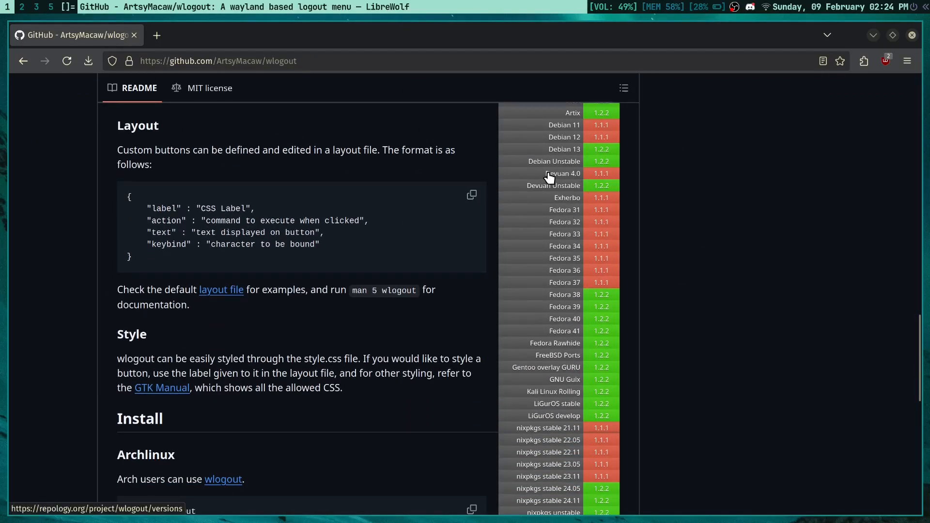
{"action": "scroll", "scroll_direction": "up", "scroll_amount": 3}
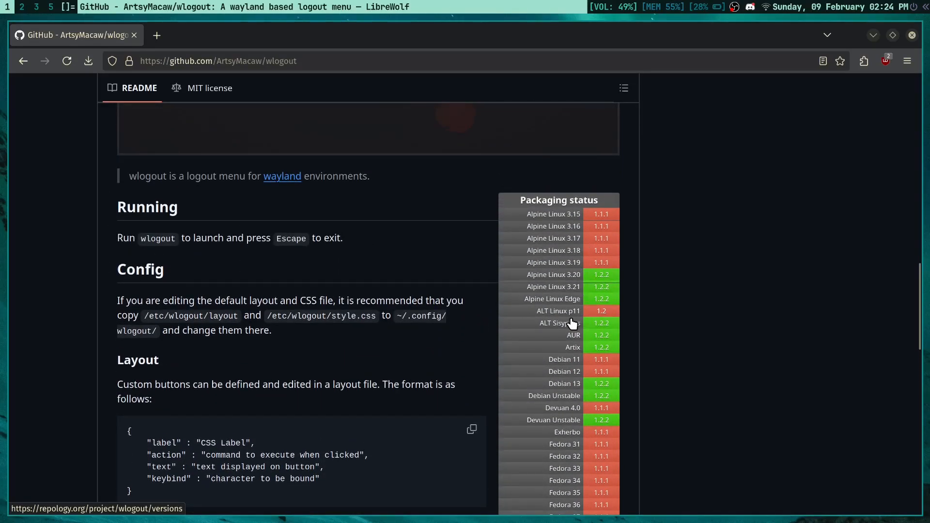
{"action": "mouse_move", "coordinate": [584, 355]}
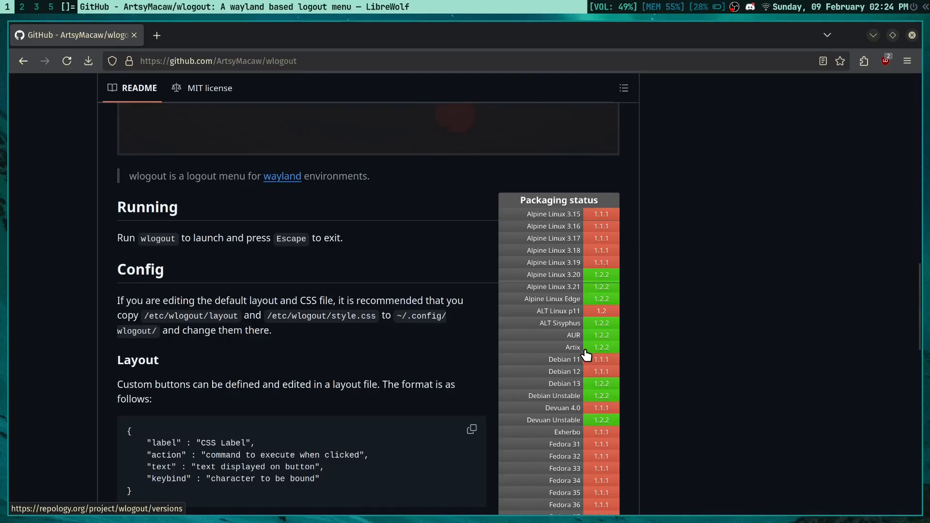
{"action": "scroll", "scroll_direction": "down", "scroll_amount": 3}
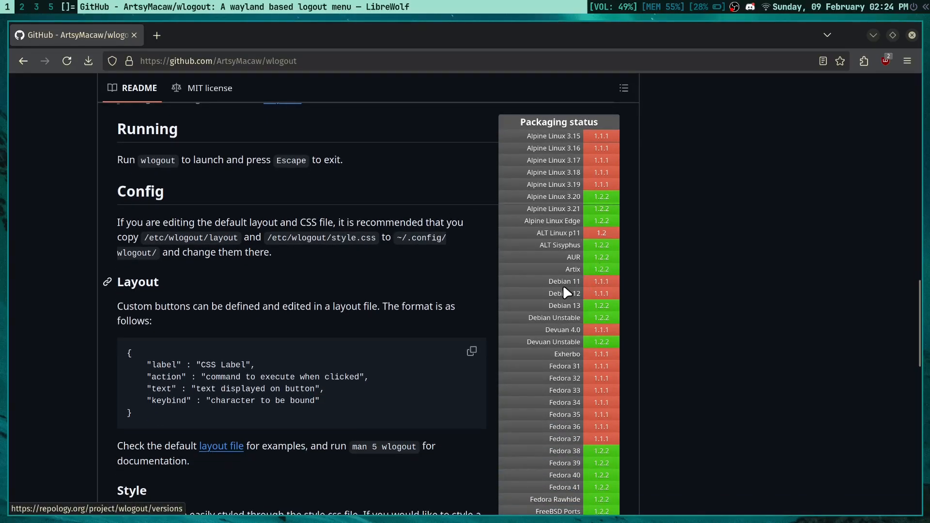
{"action": "scroll", "scroll_direction": "down", "scroll_amount": 3}
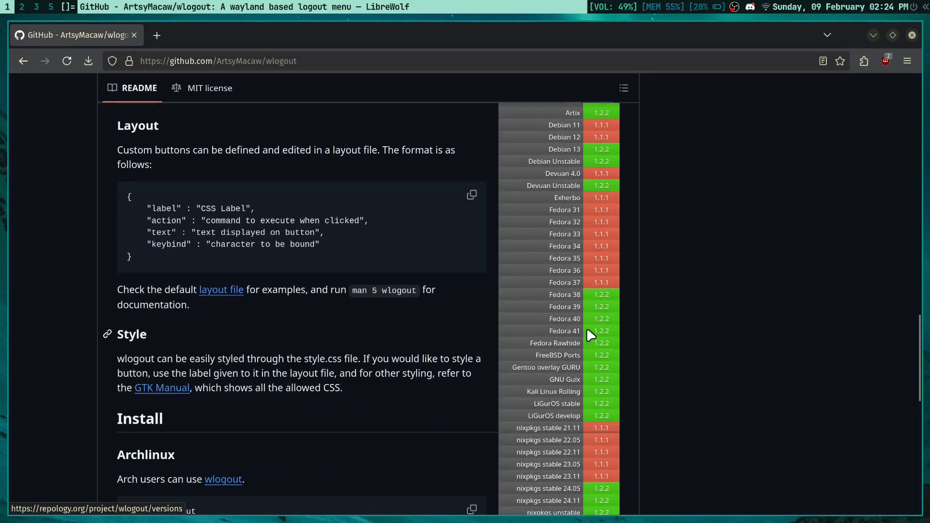
{"action": "scroll", "scroll_direction": "down", "scroll_amount": 3}
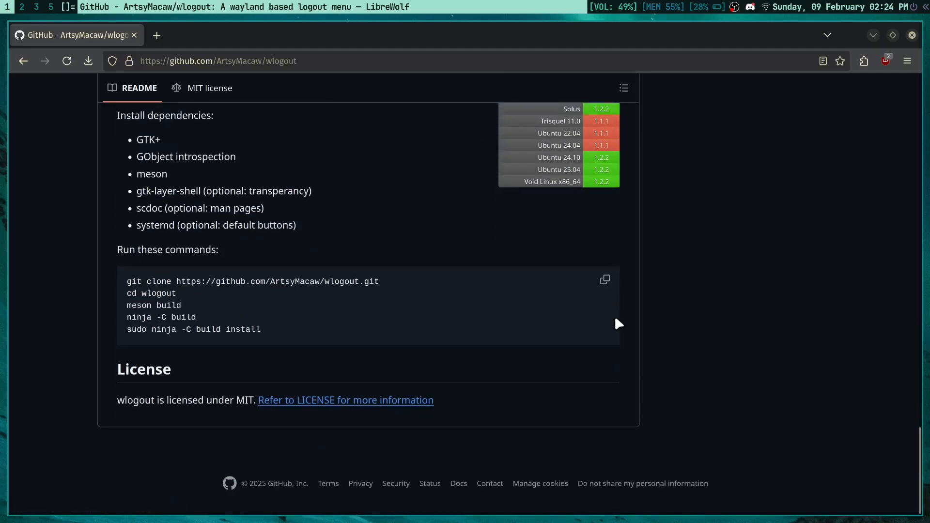
{"action": "mouse_move", "coordinate": [579, 346]}
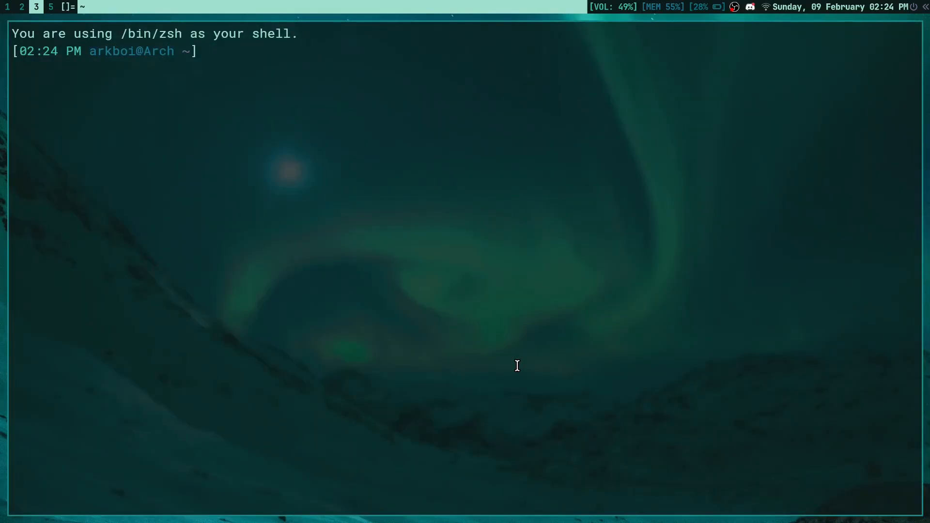
Step: Run wlogout to show its six-button teal logout menu
{"action": "type", "text": "wlogout"}
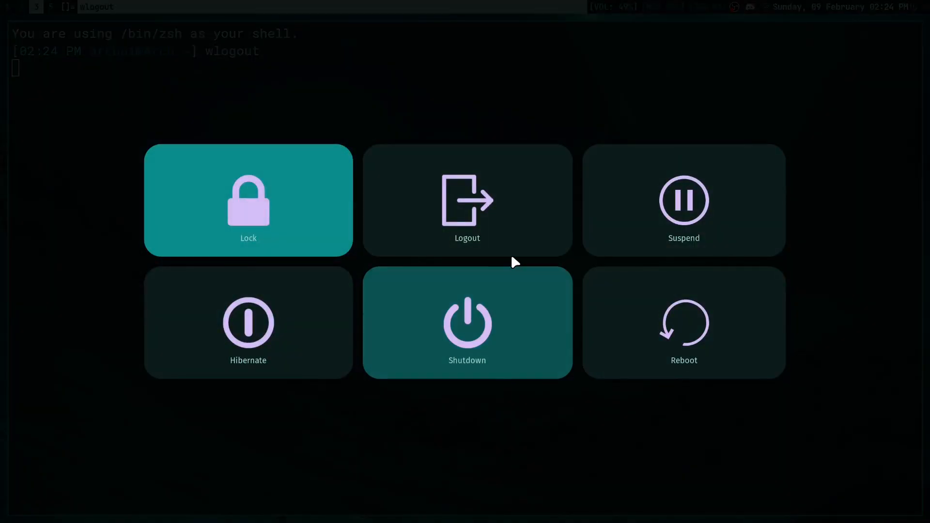
{"action": "mouse_move", "coordinate": [684, 237]}
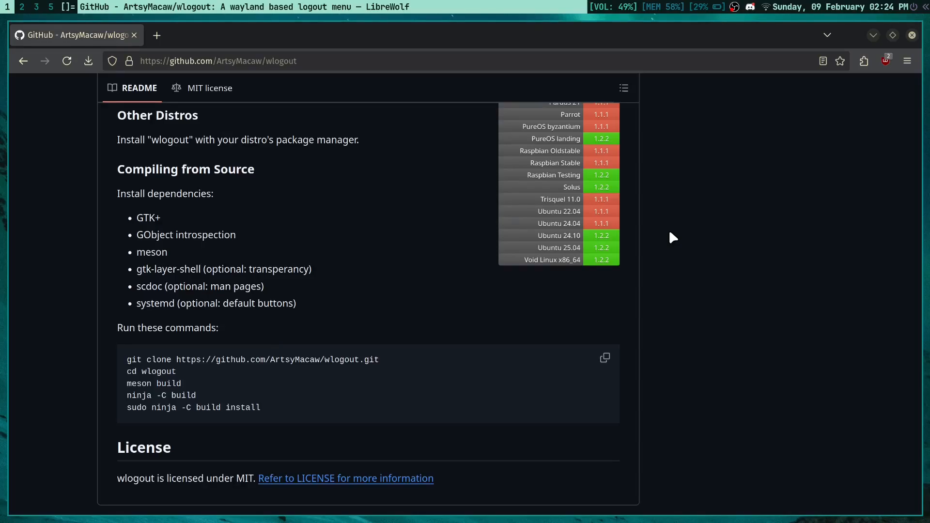
Step: Scroll the README back up to the preview screenshot and Running section
{"action": "scroll", "scroll_direction": "up", "scroll_amount": 3}
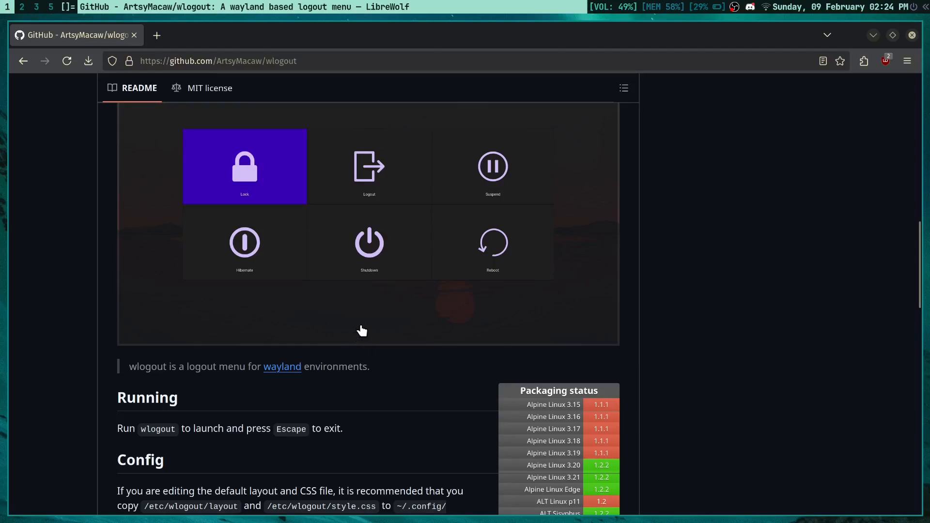
{"action": "scroll", "scroll_direction": "down", "scroll_amount": 3}
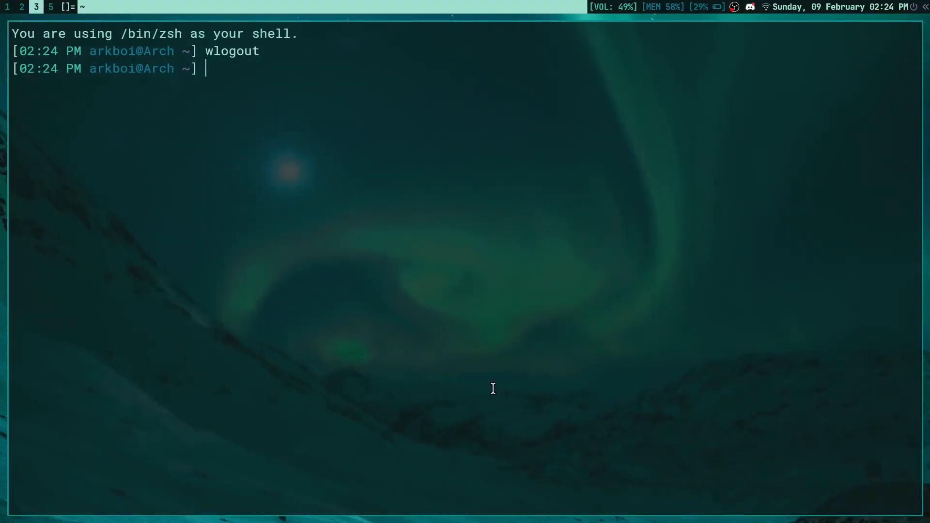
Step: Start a sudo copy of /etc/wlogout/layout, fix the path typo, then abandon it
{"action": "type", "text": "sudo cp /e"}
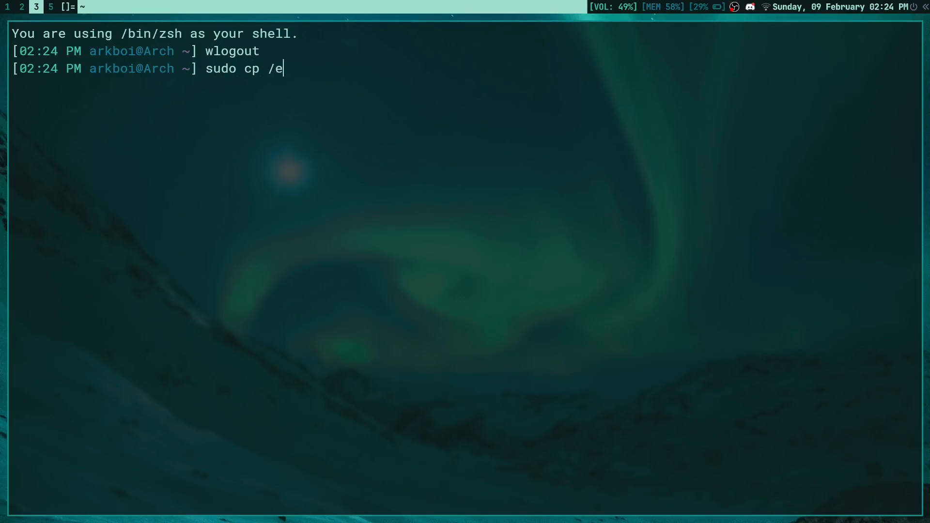
{"action": "type", "text": "tc/wlgo"}
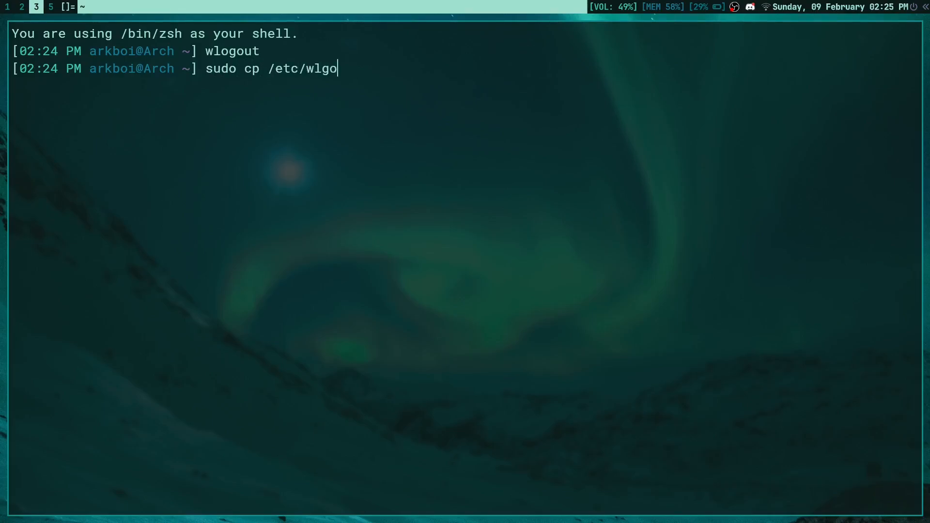
{"action": "key", "text": "BackSpace"}
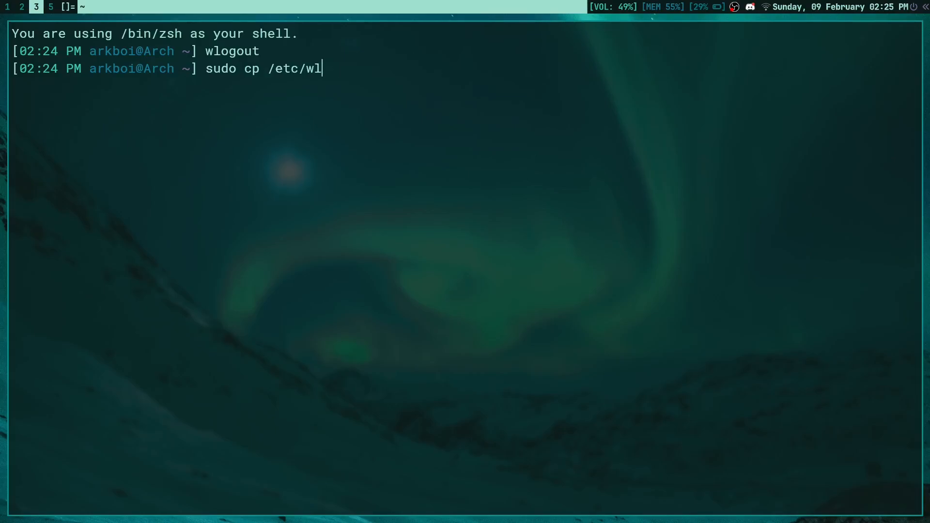
{"action": "type", "text": "ogout"}
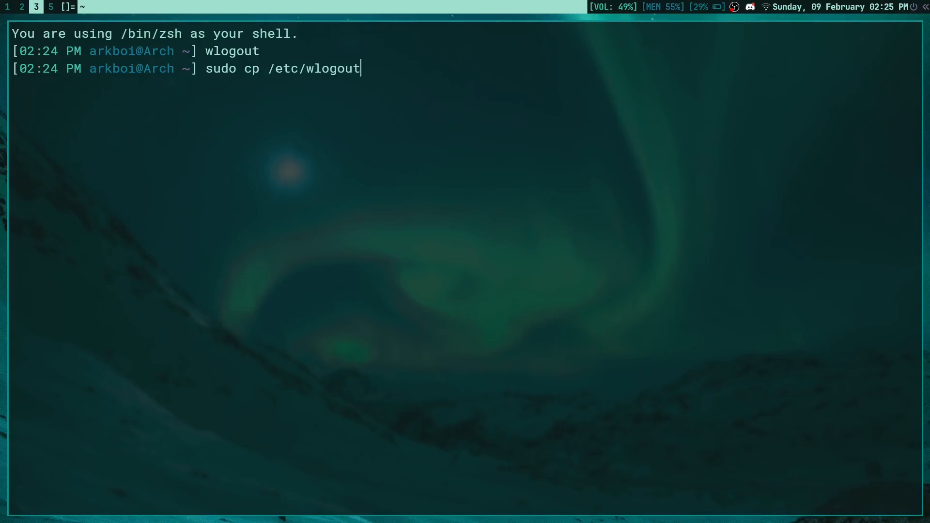
{"action": "type", "text": "/"}
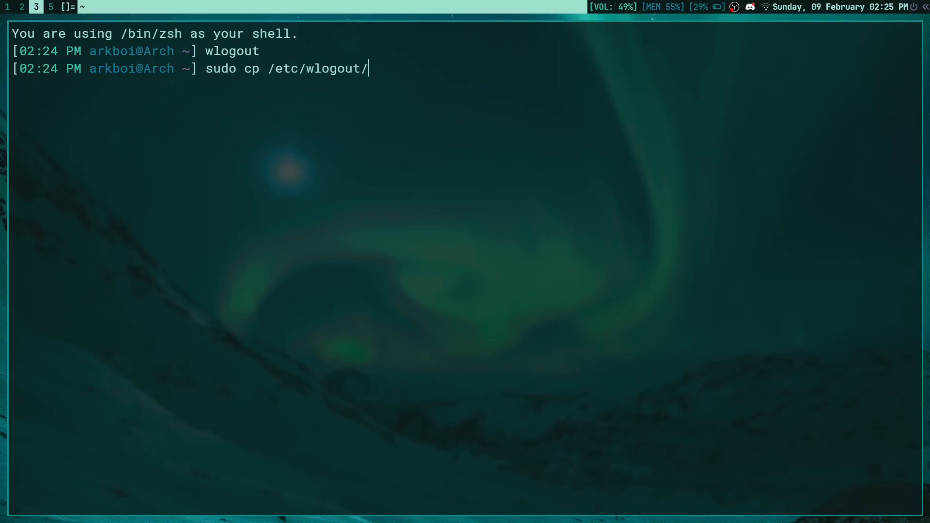
{"action": "type", "text": "layout"}
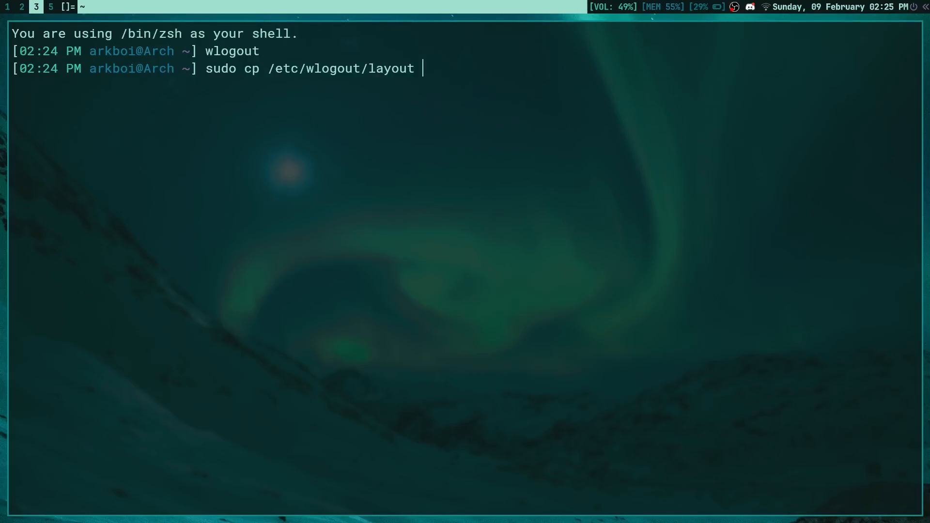
{"action": "key", "text": "BackSpace"}
{"action": "type", "text": "cd .config"}
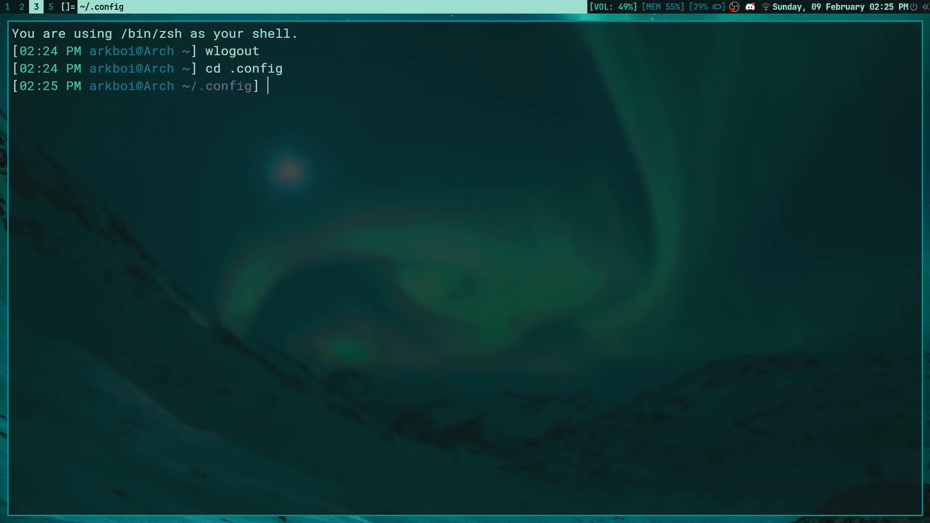
Step: Create .config/wlogout and type the copy of /etc/wlogout/* into it
{"action": "type", "text": "mkdir"}
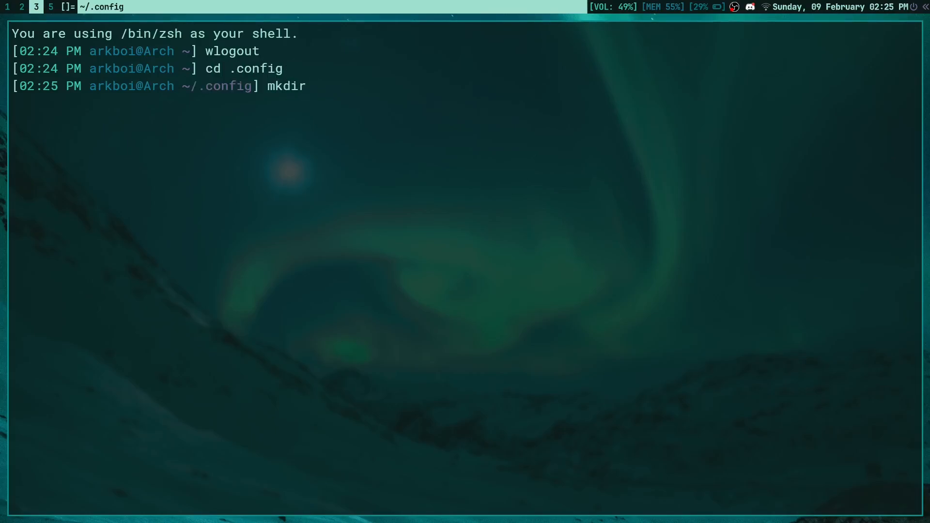
{"action": "type", "text": "wl"}
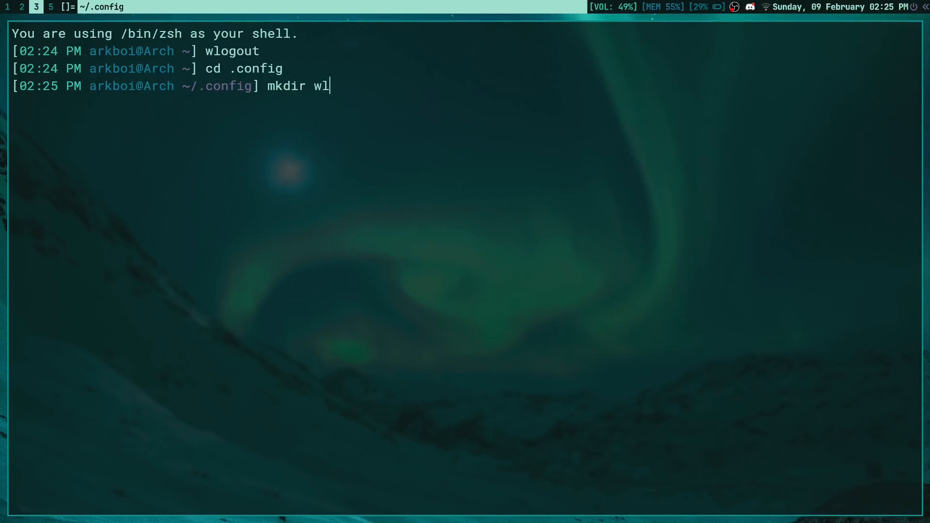
{"action": "type", "text": "ogou"}
{"action": "type", "text": "cp -r"}
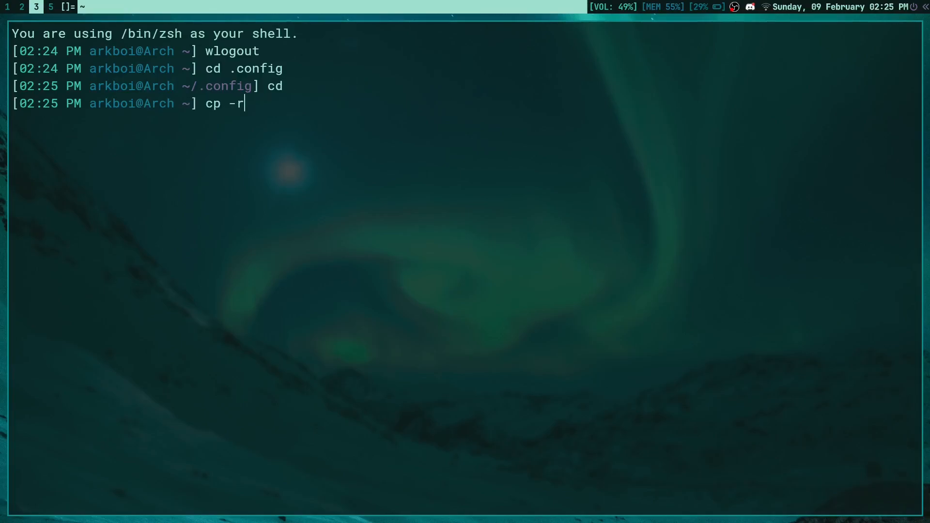
{"action": "type", "text": "/etc/"}
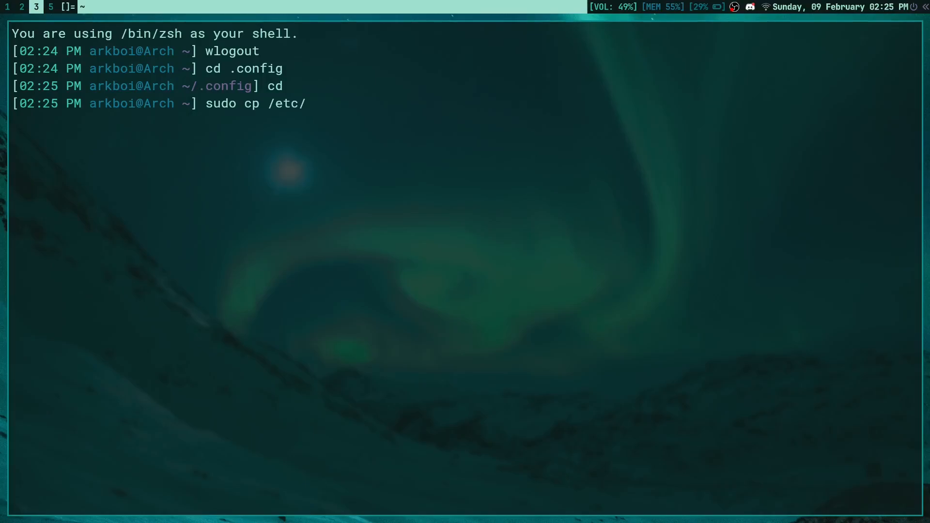
{"action": "type", "text": "wlogout/la"}
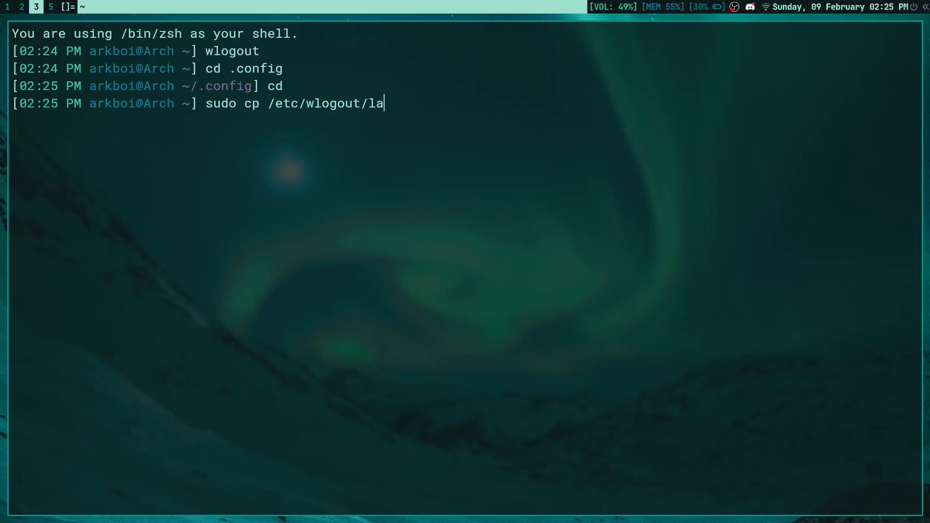
{"action": "key", "text": "BackSpace"}
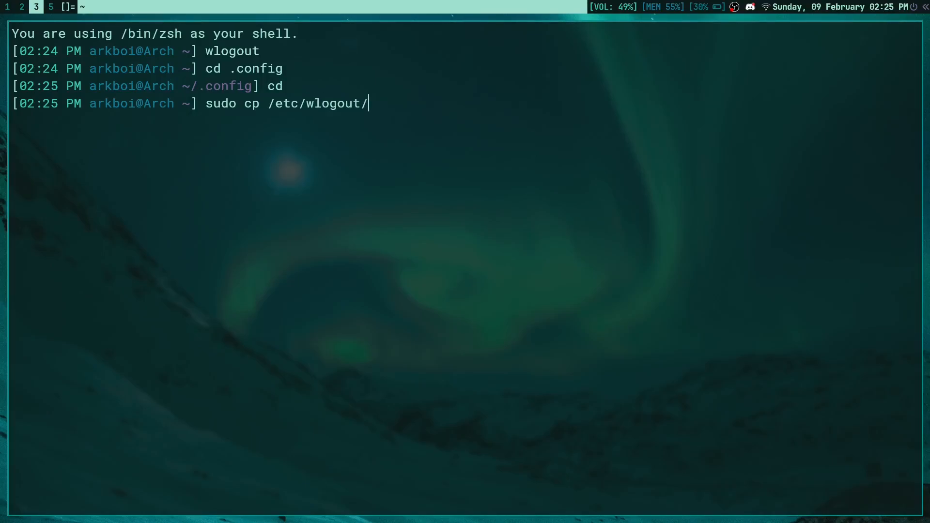
{"action": "type", "text": "* ."}
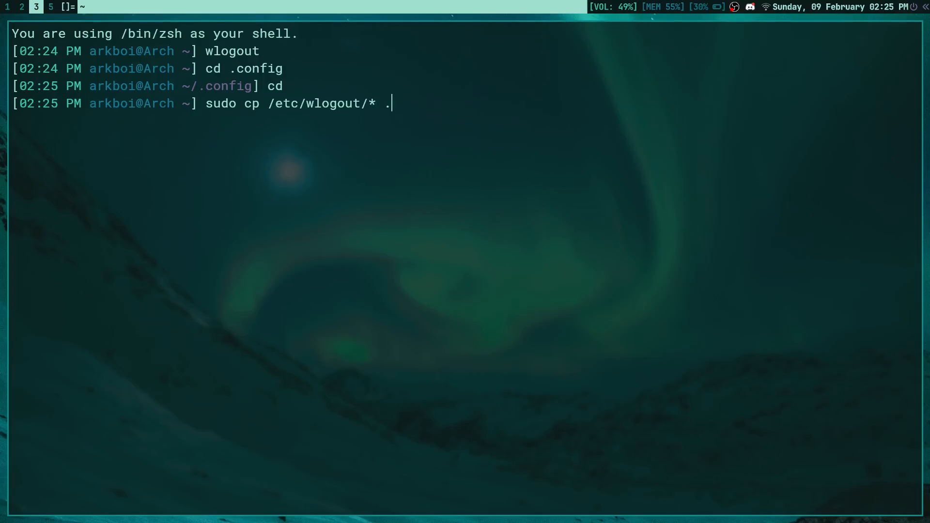
{"action": "type", "text": "config/wl"}
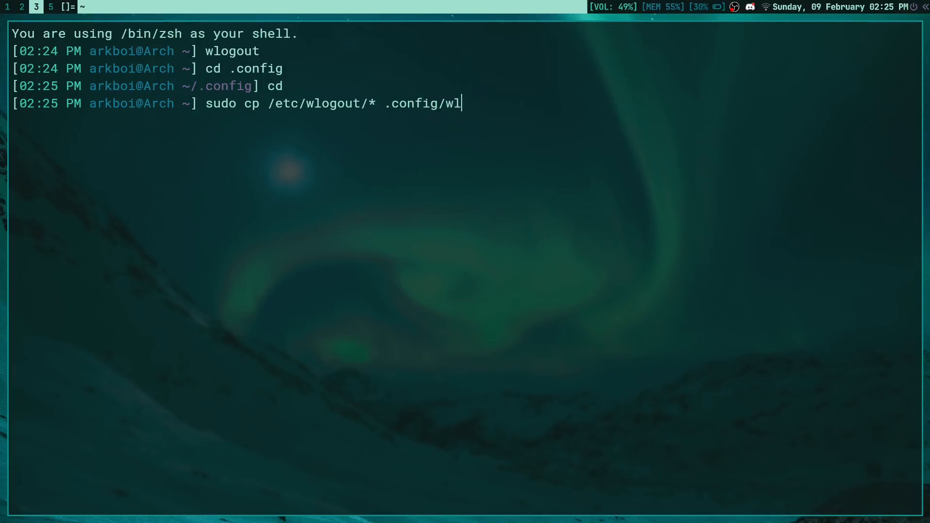
{"action": "type", "text": "ogout"}
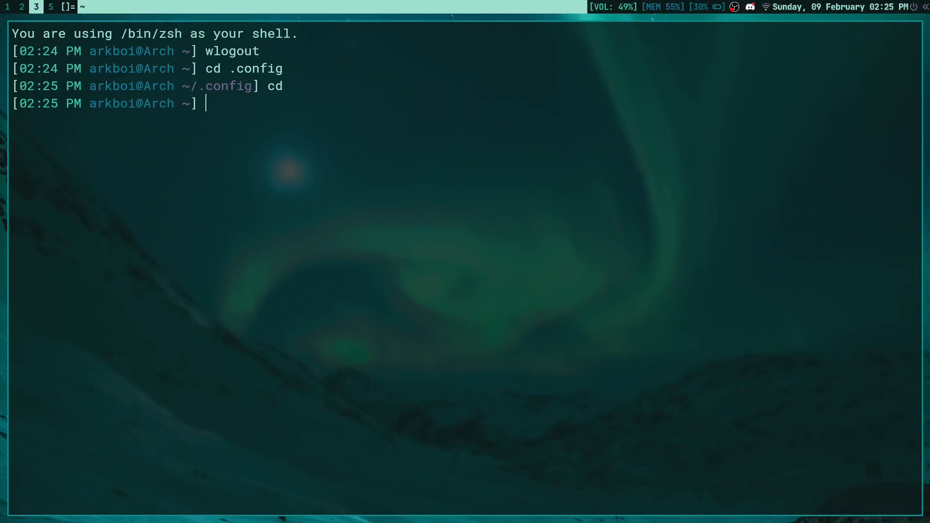
{"action": "type", "text": "vim"}
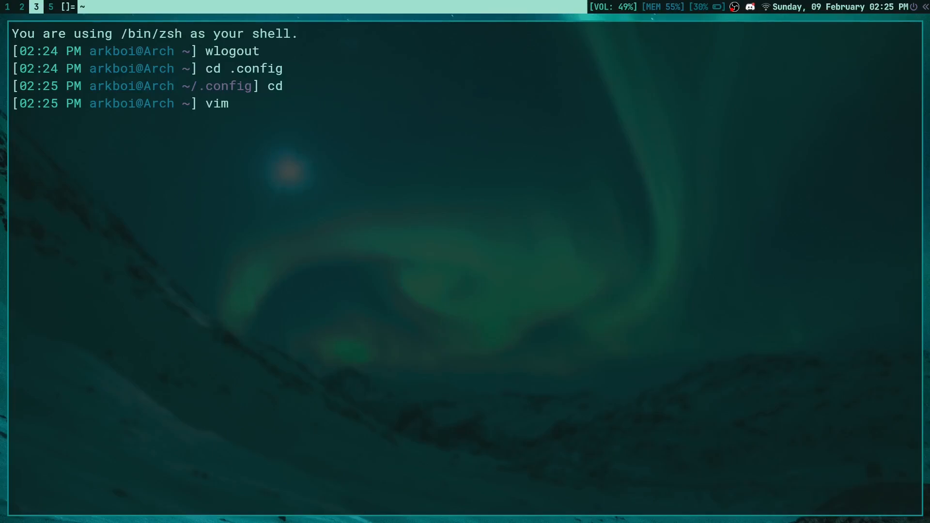
{"action": "type", "text": ".config"}
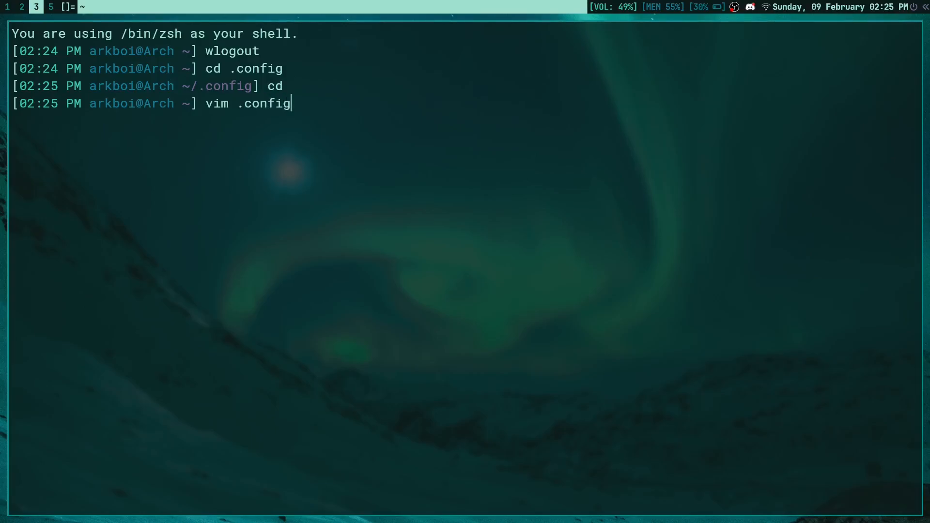
{"action": "type", "text": "/sr"}
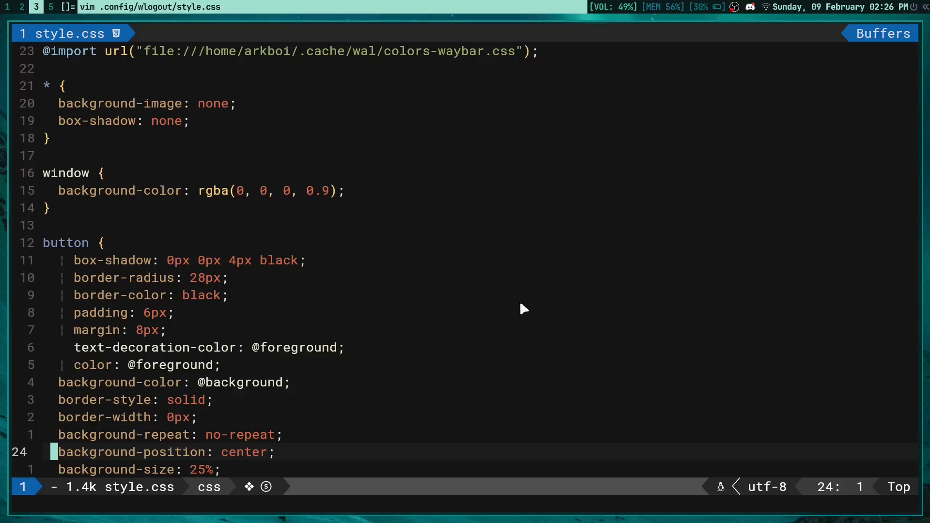
{"action": "mouse_move", "coordinate": [186, 63]}
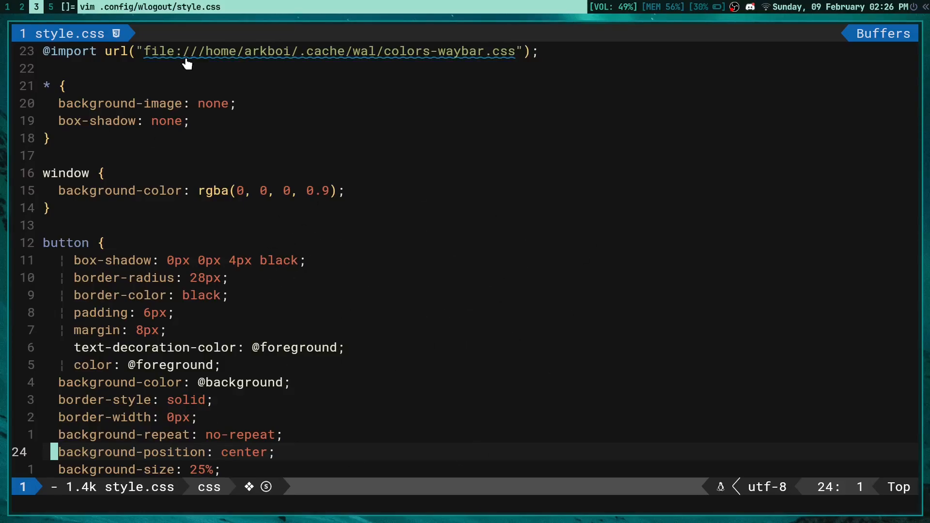
{"action": "key", "text": "gg"}
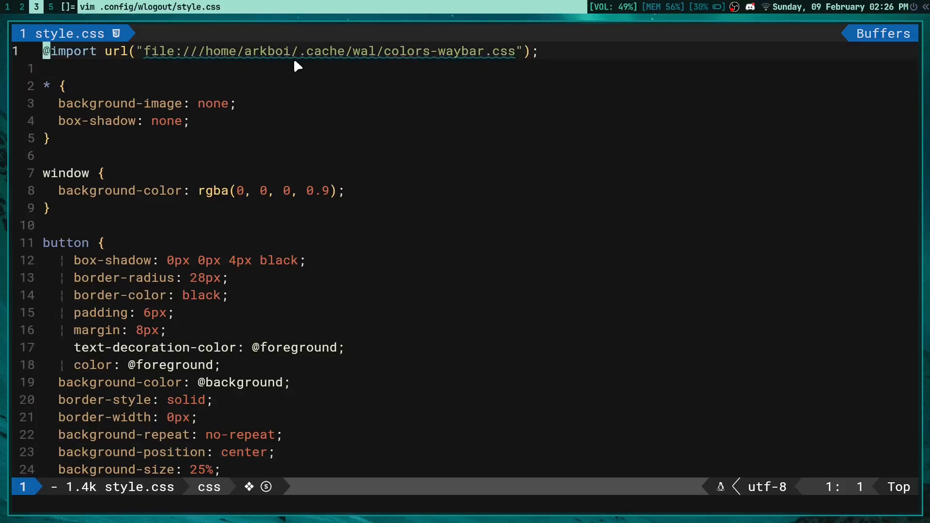
{"action": "mouse_move", "coordinate": [553, 97]}
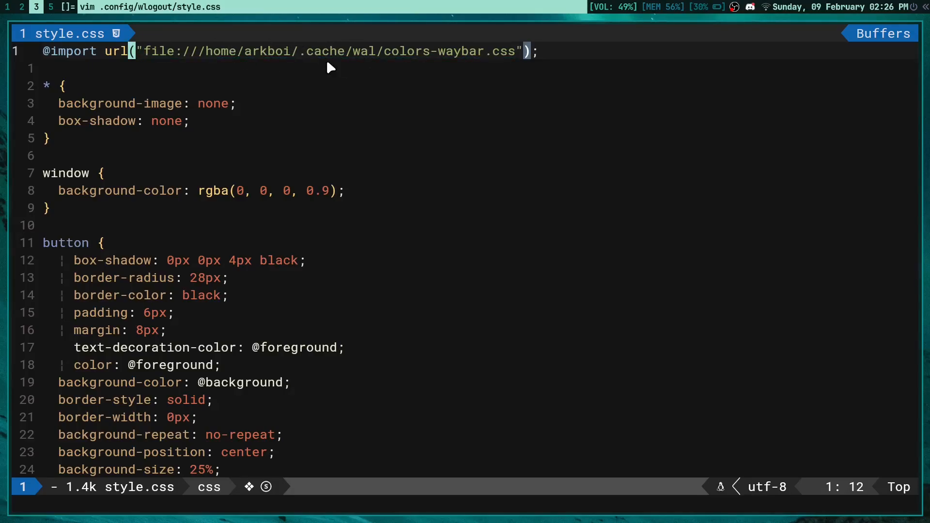
{"action": "mouse_move", "coordinate": [452, 88]}
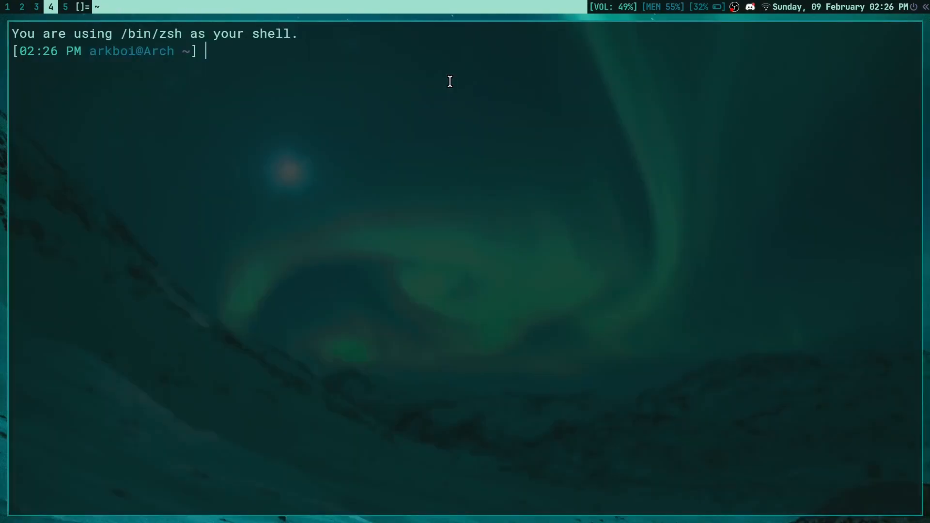
Step: Go to .cache/wal and create an empty colors-waybar.css with touch
{"action": "type", "text": "cd .cache/wal"}
{"action": "type", "text": "touch colors"}
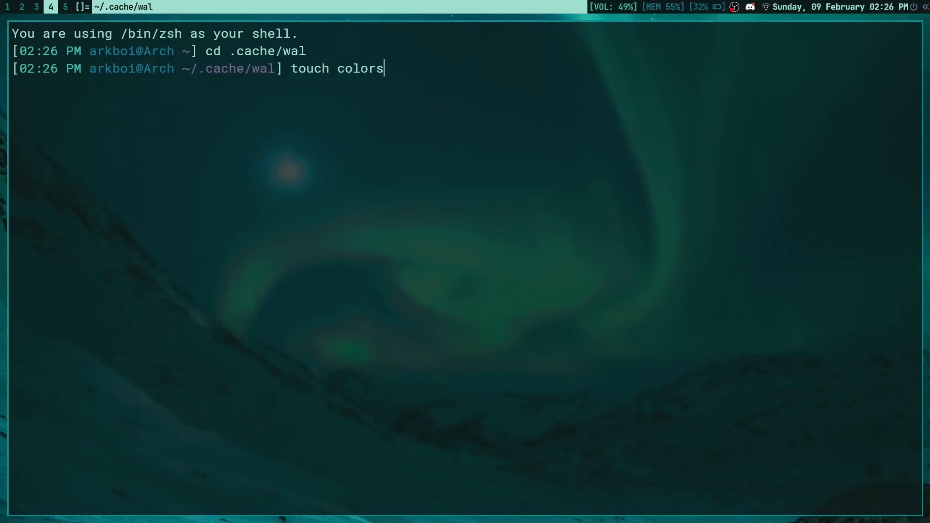
{"action": "type", "text": "-waybar.css"}
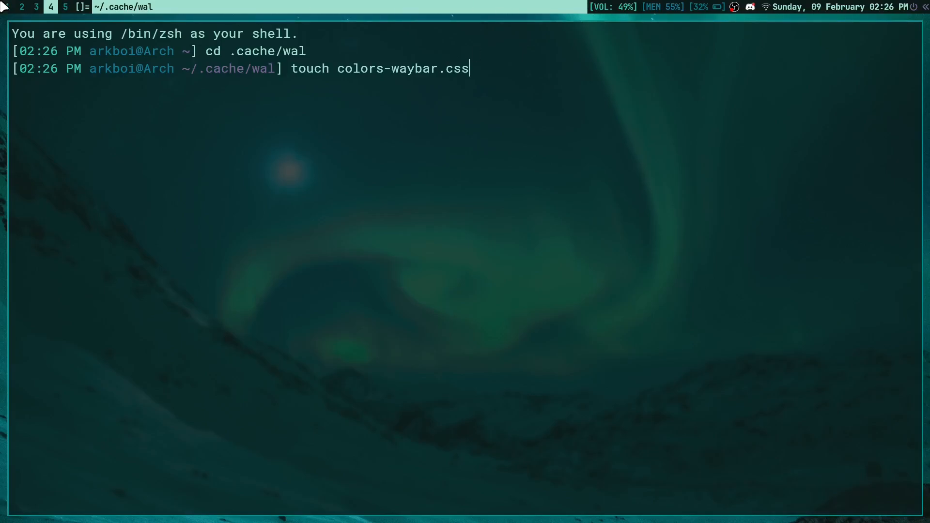
{"action": "key", "text": "Backspace"}
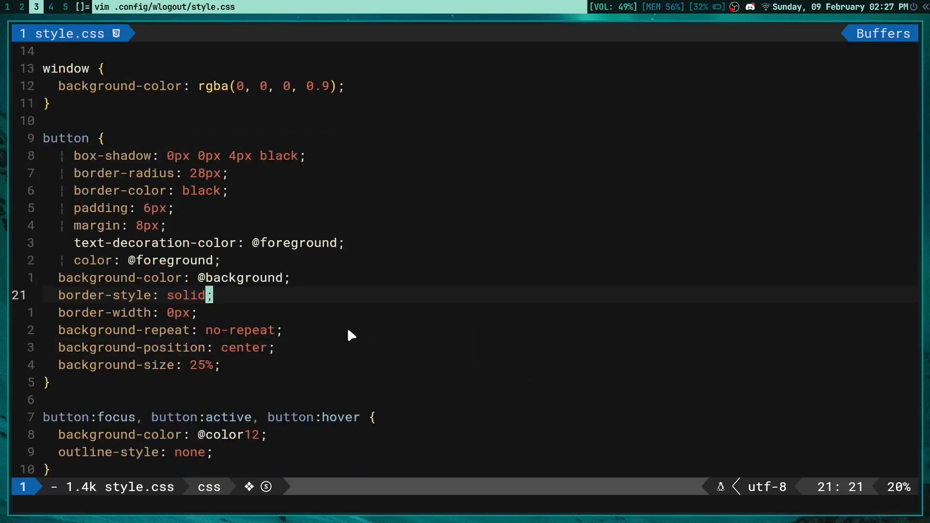
Step: Inspect style.css background and button:hover colour rules, then dismiss the wlogout preview
{"action": "key", "text": "k"}
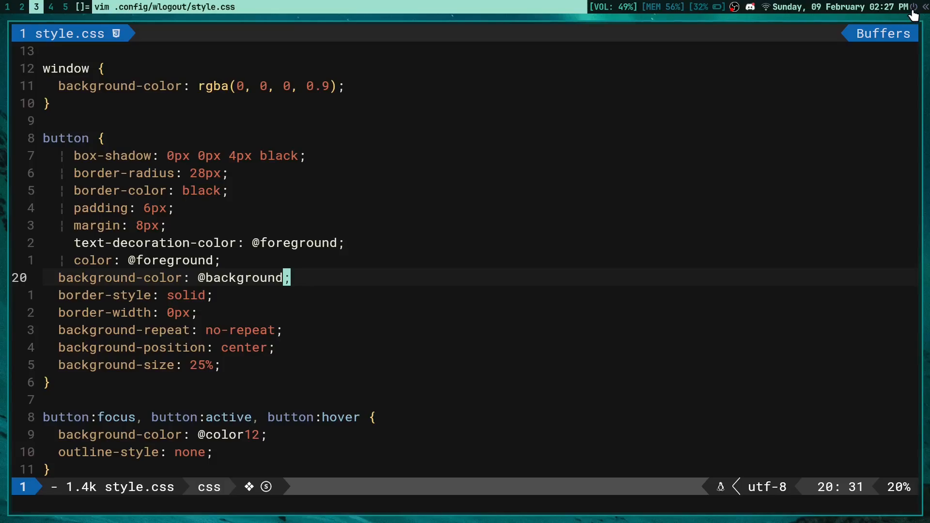
{"action": "scroll", "scroll_direction": "down", "scroll_amount": 3}
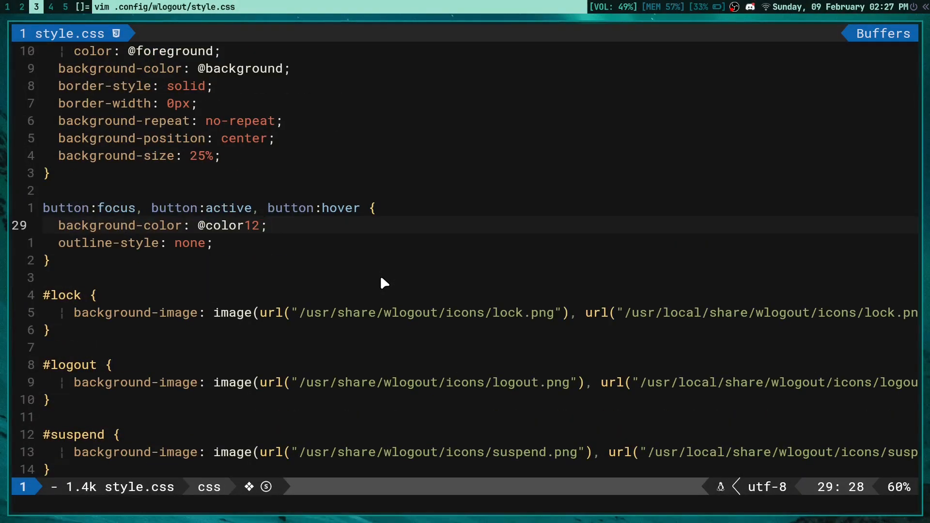
{"action": "scroll", "scroll_direction": "down", "scroll_amount": 3}
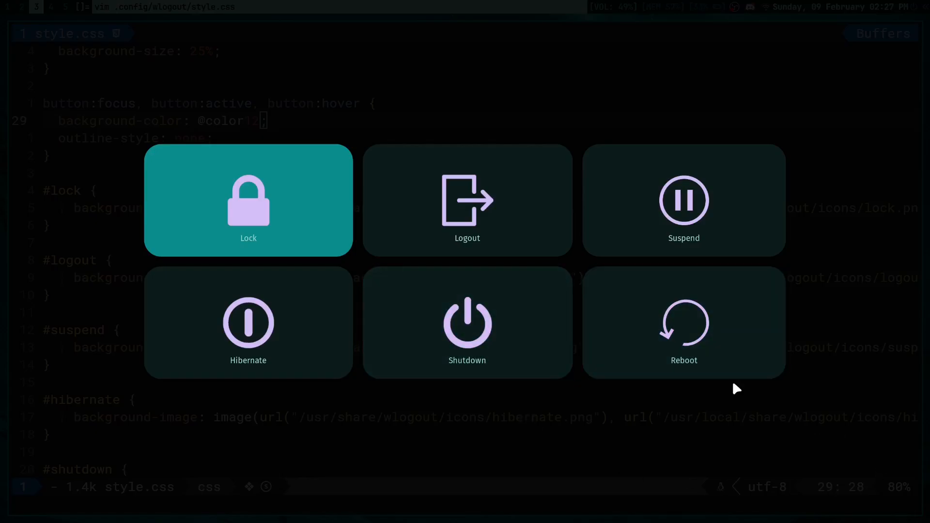
{"action": "key", "text": "Escape"}
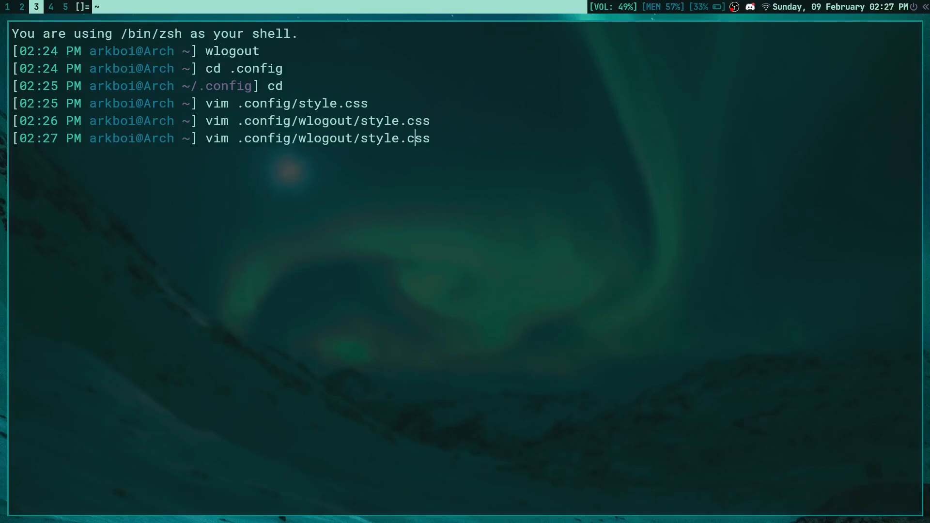
Step: Review .config/wlogout/layout in Vim, quit, and begin typing a new vim .config command
{"action": "type", "text": "layou"}
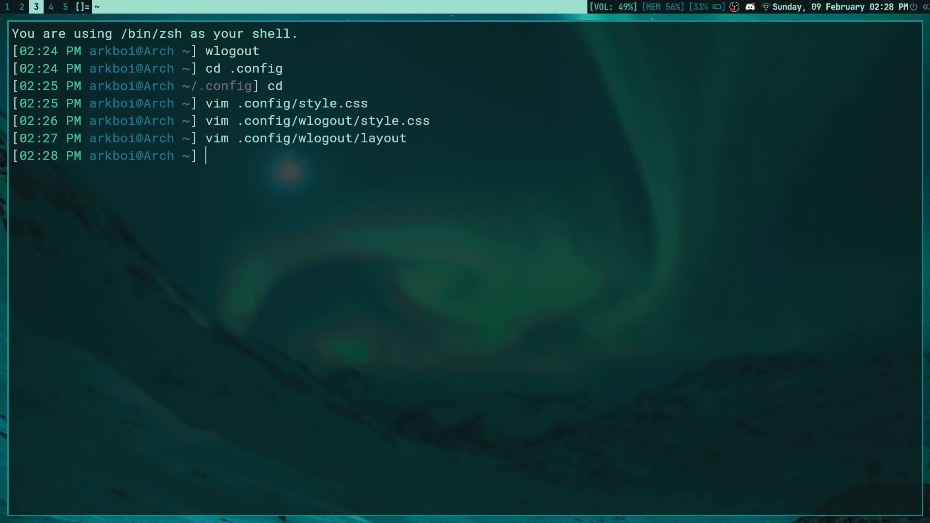
{"action": "type", "text": "vim .config"}
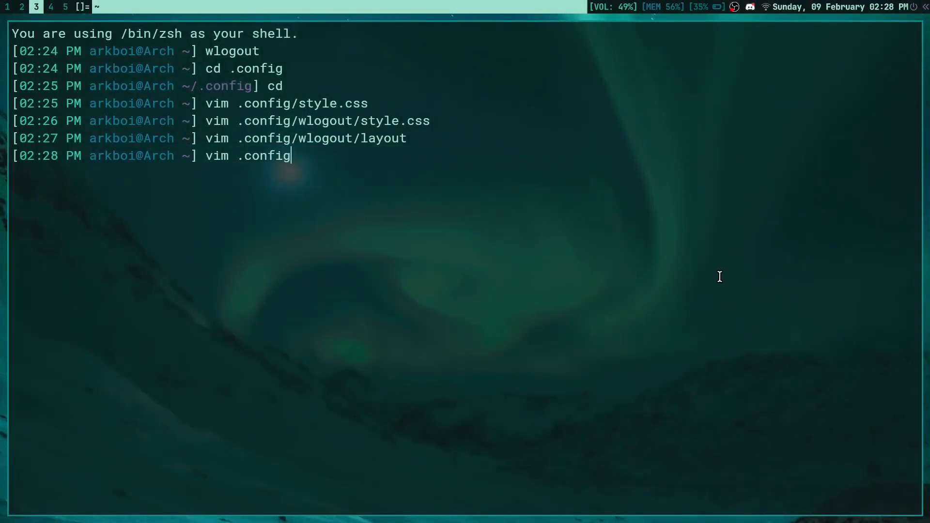
Step: Find custom/power's on-click wlogout in waybar/config.jsonc, then test and close the power menu
{"action": "type", "text": "/wayb"}
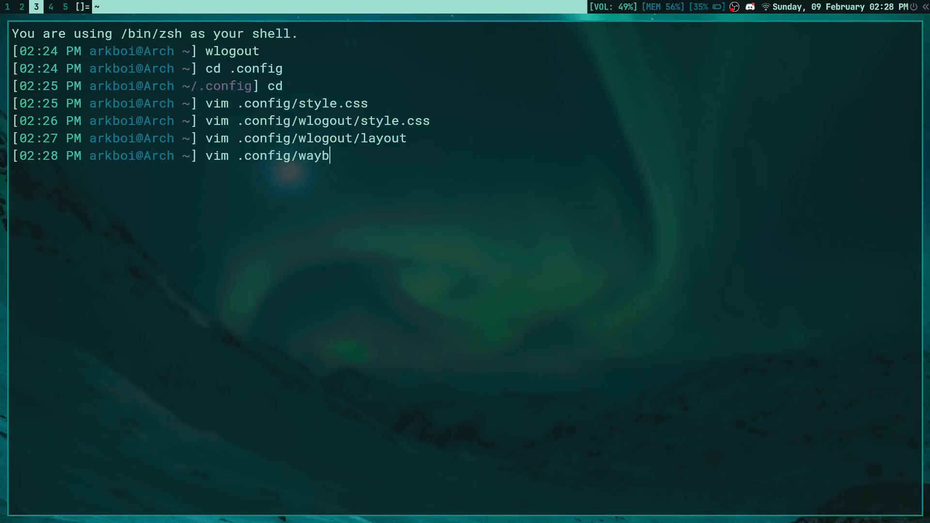
{"action": "type", "text": "ar/config.json"}
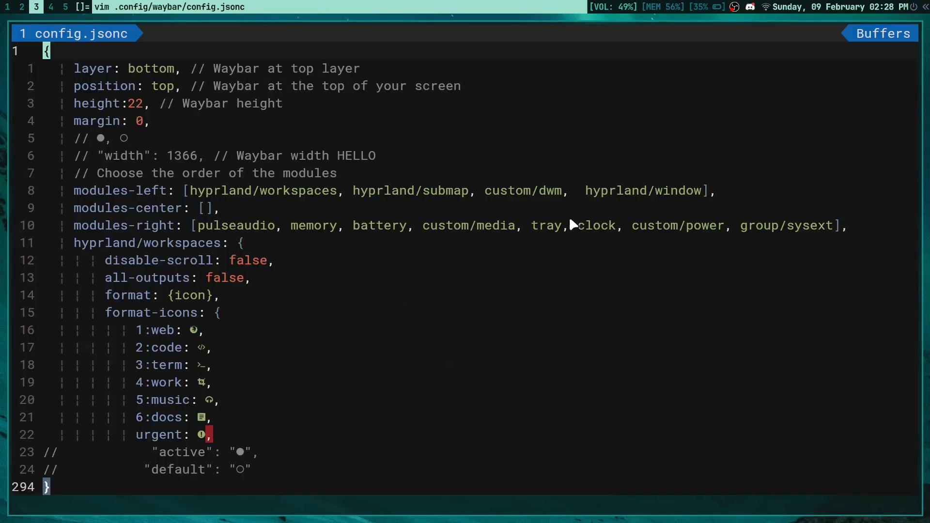
{"action": "mouse_move", "coordinate": [629, 231]}
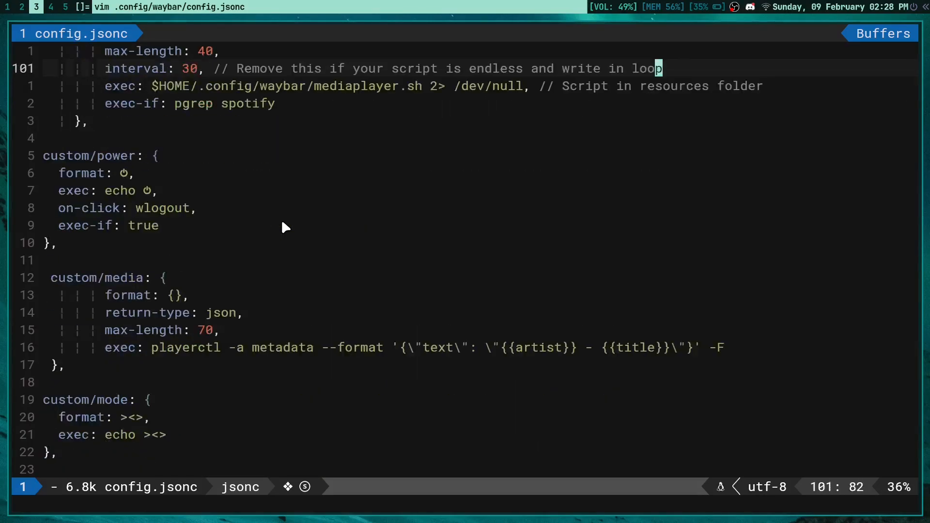
{"action": "scroll", "scroll_direction": "down", "scroll_amount": 3}
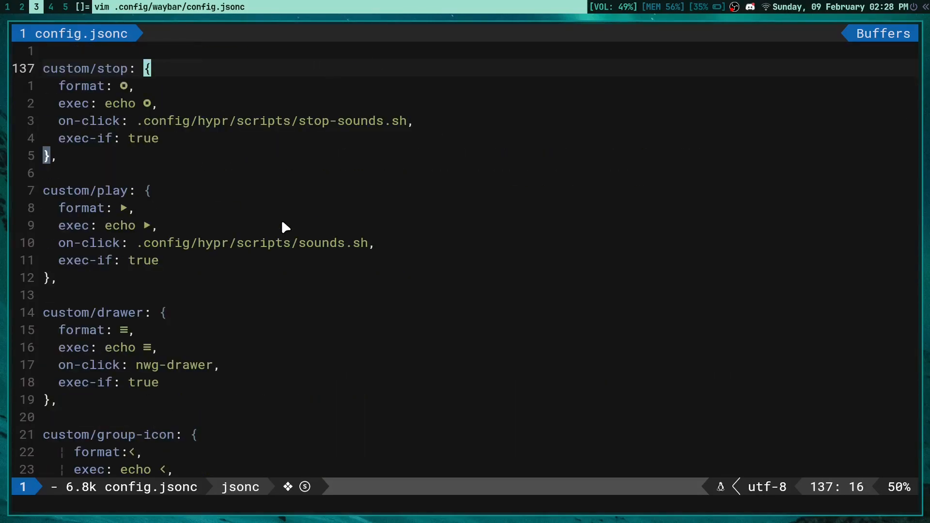
{"action": "type", "text": "/custom/po"}
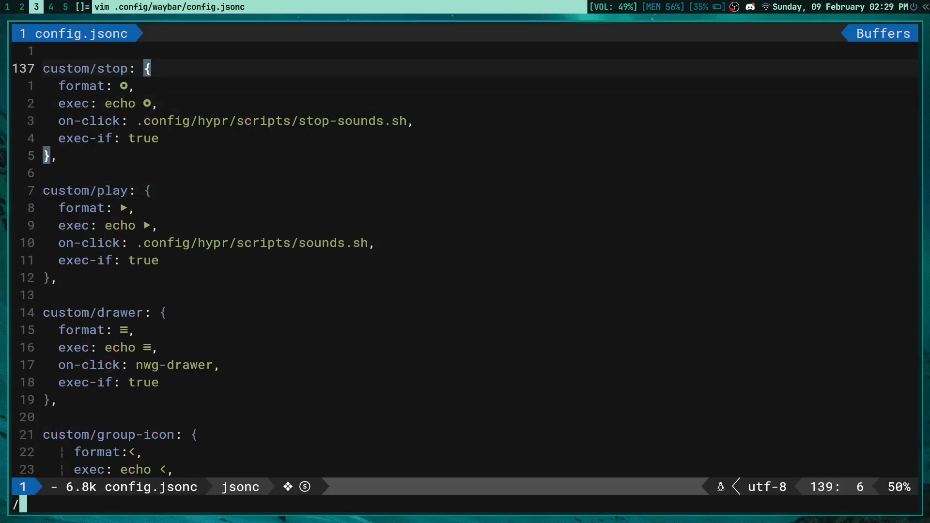
{"action": "type", "text": "power"}
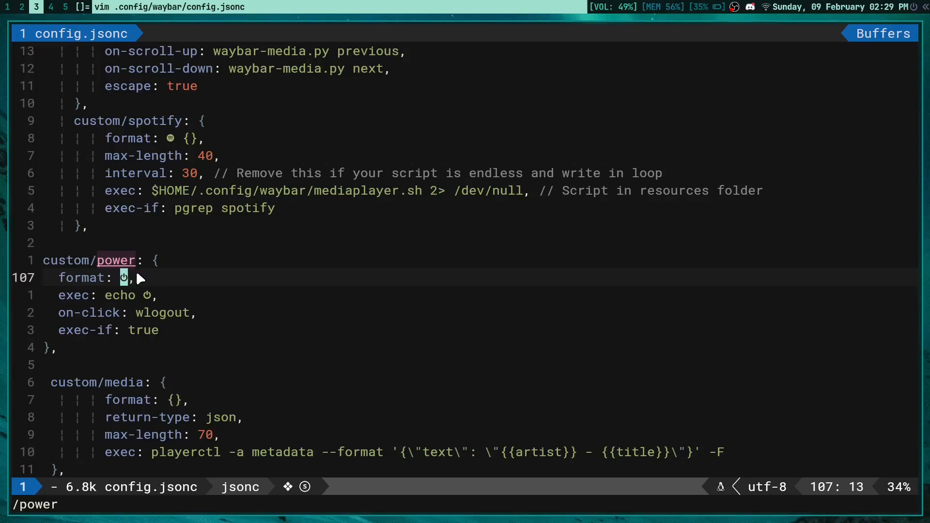
{"action": "mouse_move", "coordinate": [129, 313]}
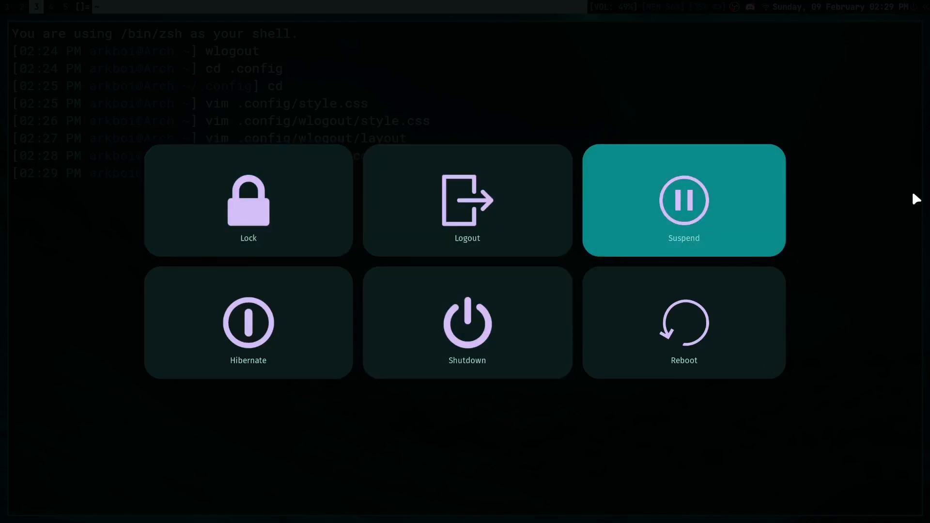
{"action": "key", "text": "Escape"}
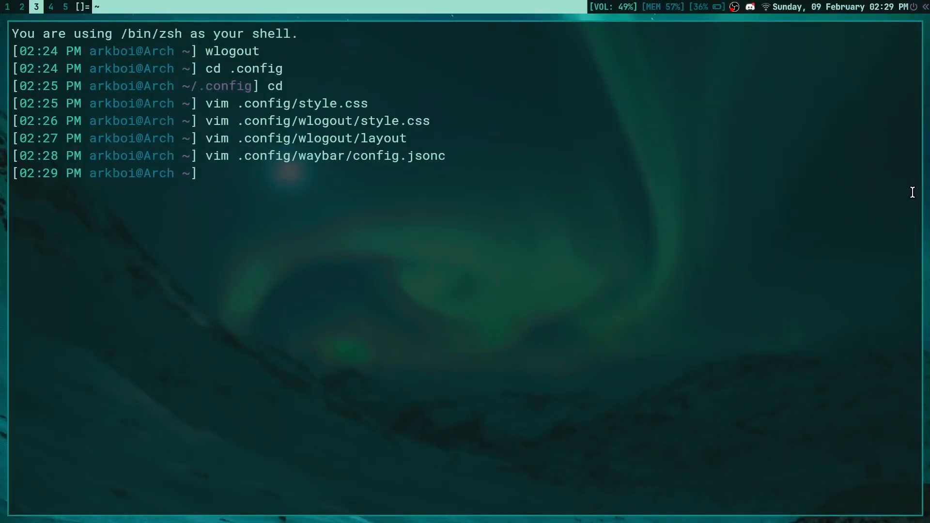